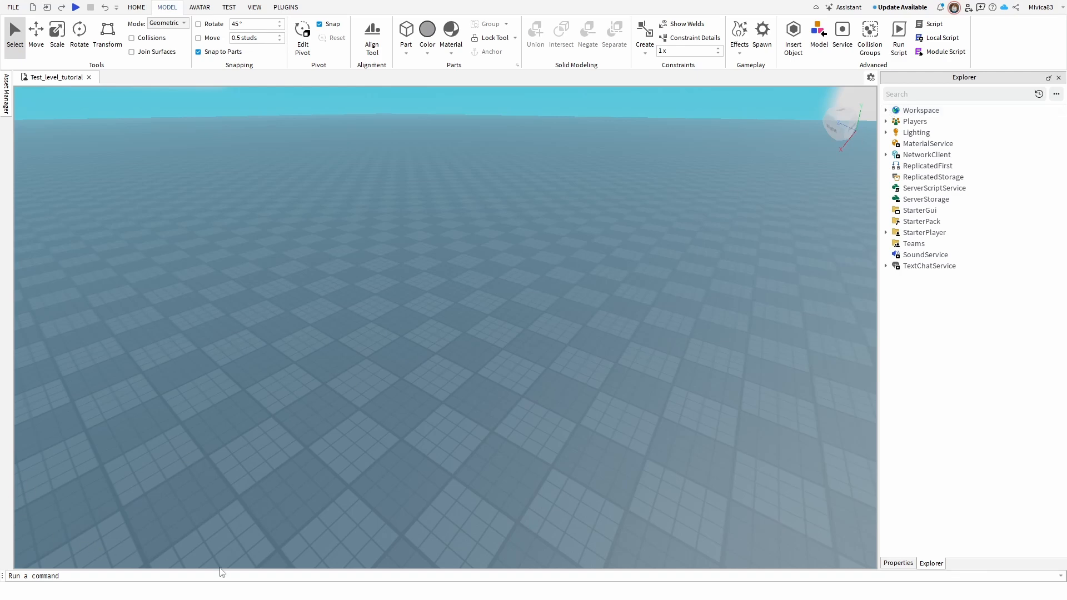
Step: Show the Command Bar from the View tools so a Lua command can be entered
click(253, 7)
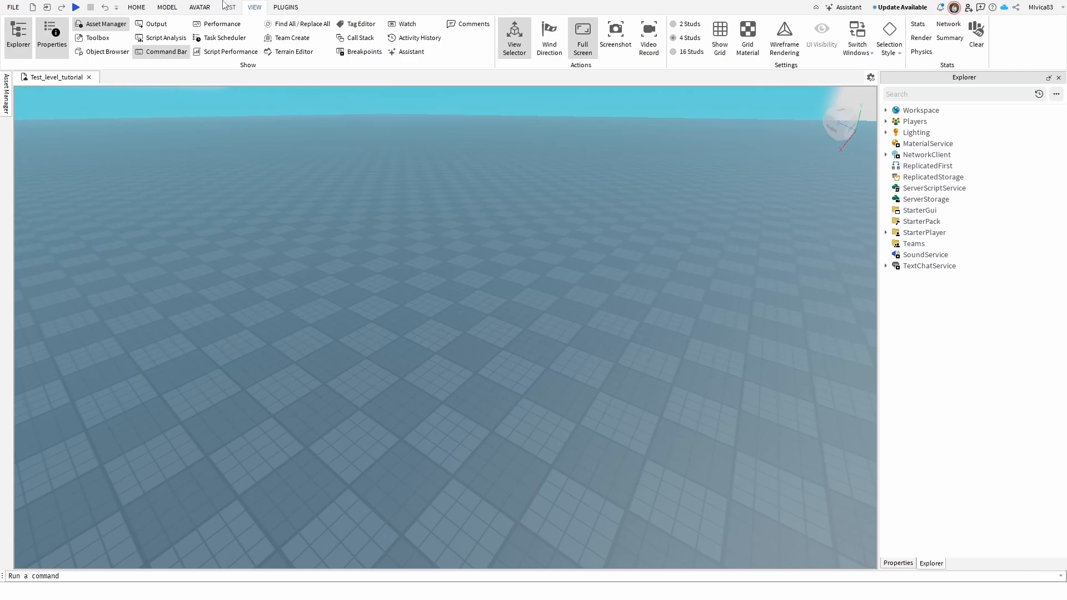
click(165, 52)
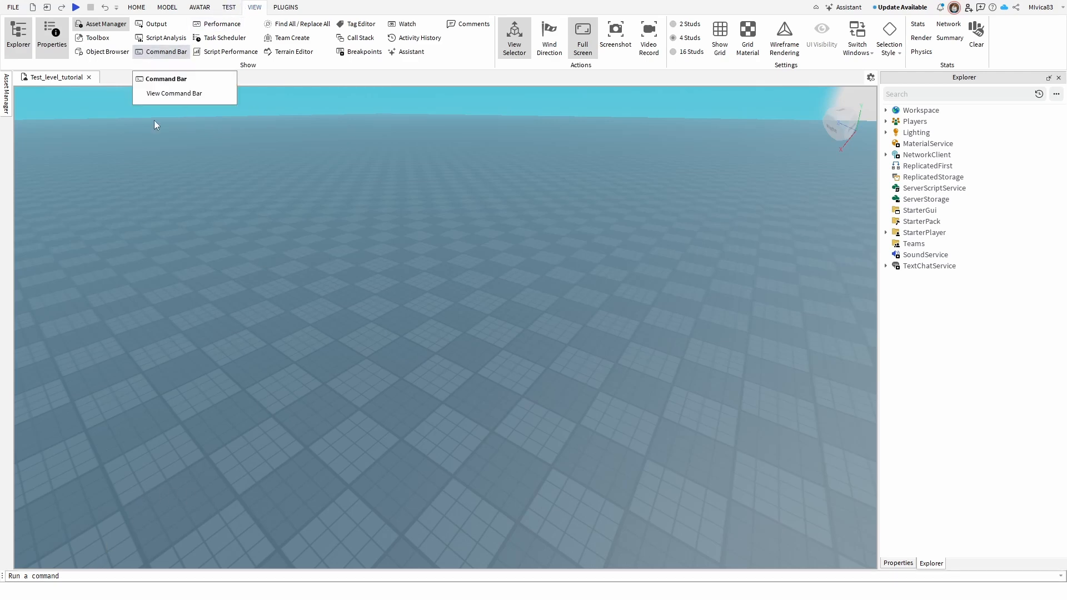
click(175, 93)
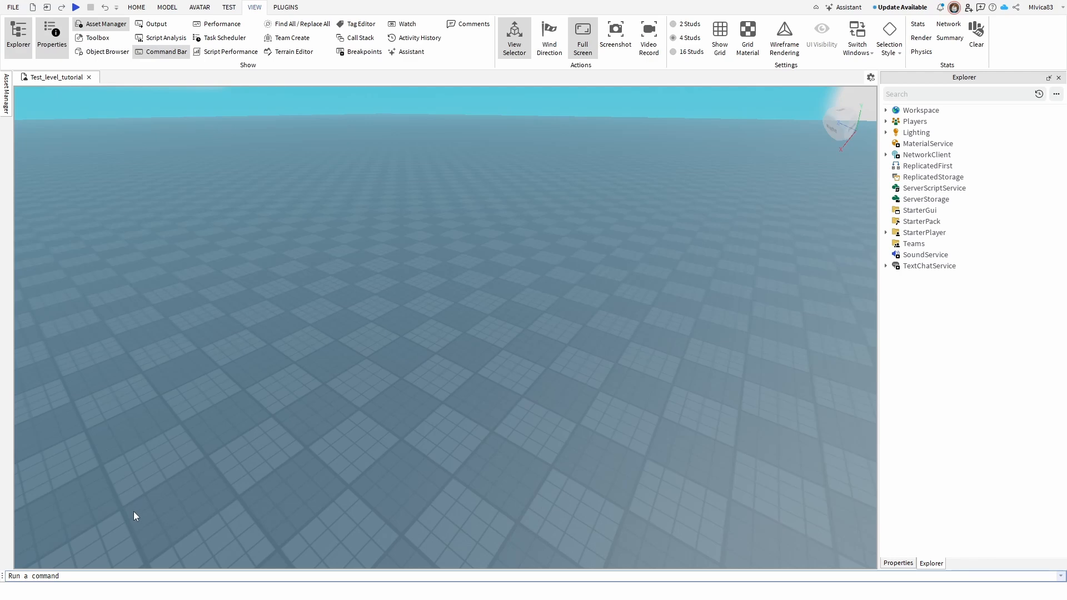
text(game:GetService("InsertService"):LoadAsset(17165040274).Parent = game.Workspace)
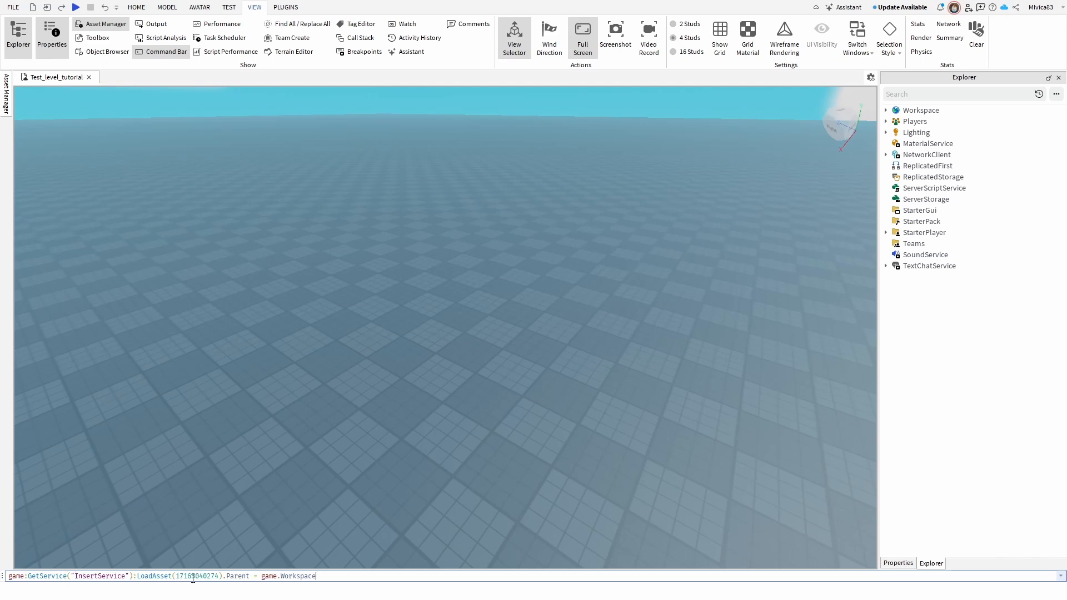
double_click(196, 576)
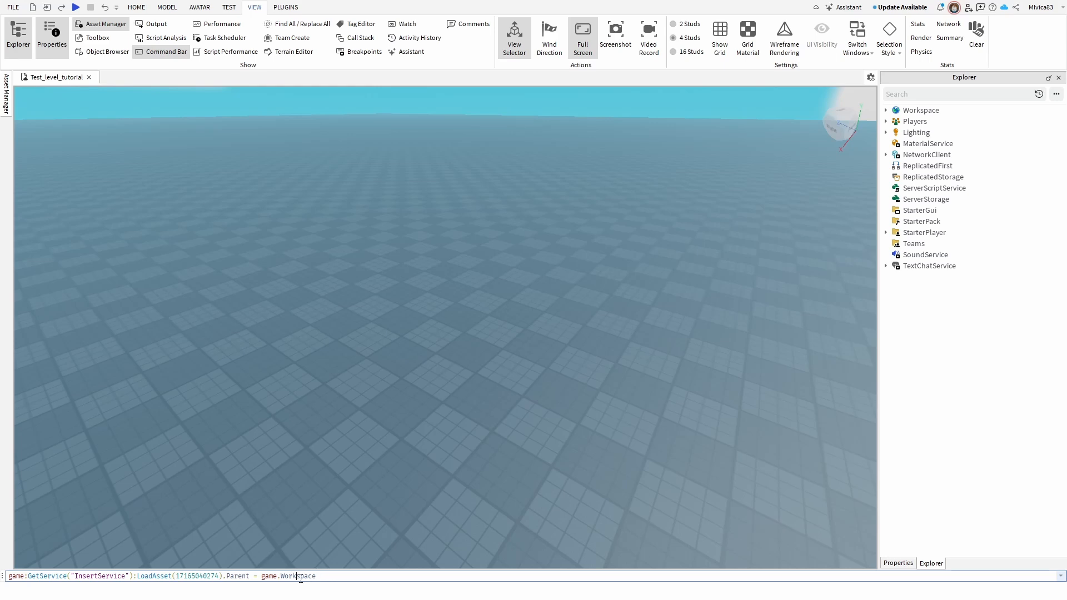
mouse_move(371, 419)
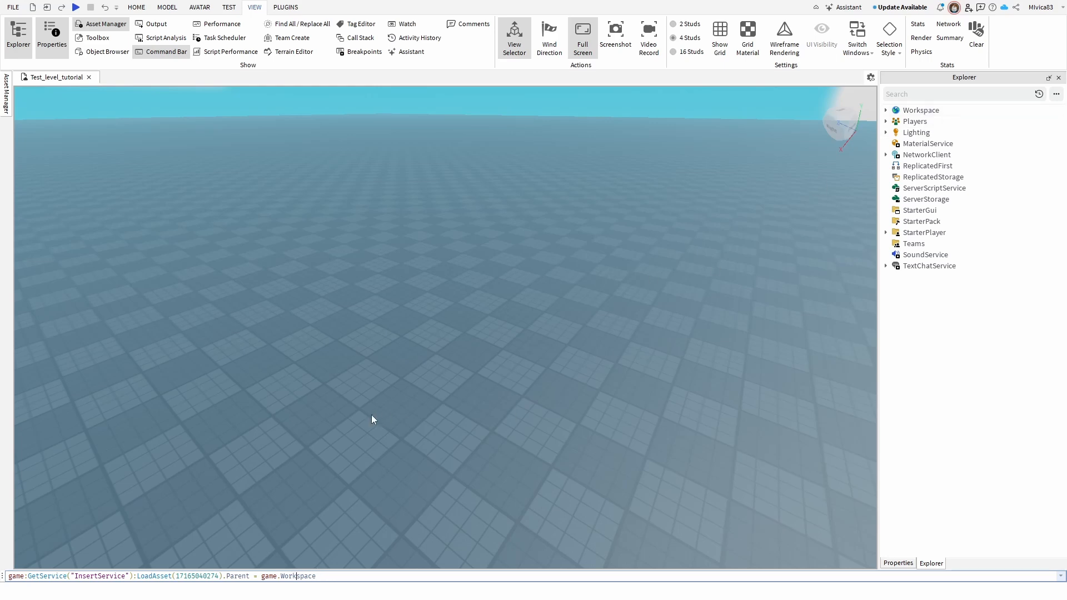
mouse_move(361, 556)
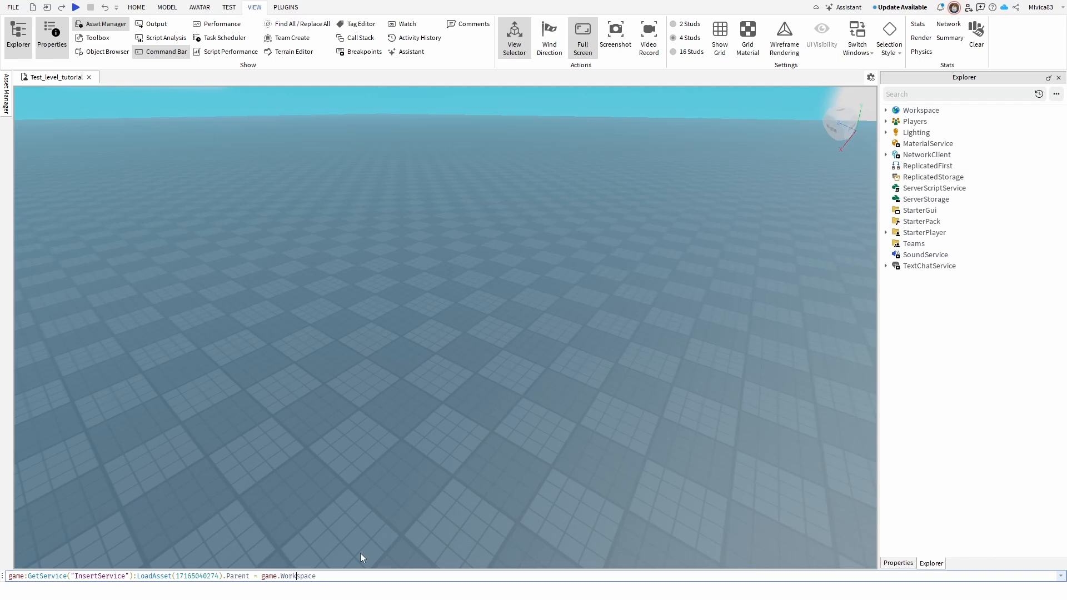
mouse_move(926, 254)
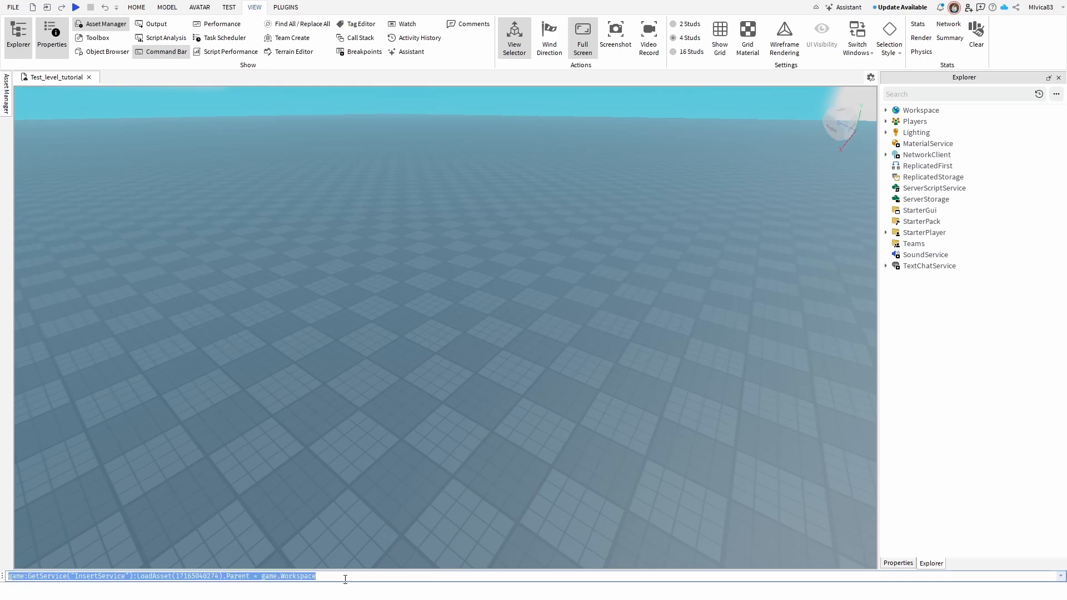
Step: Expand Workspace in the Explorer to reveal the loaded Model entries
click(887, 110)
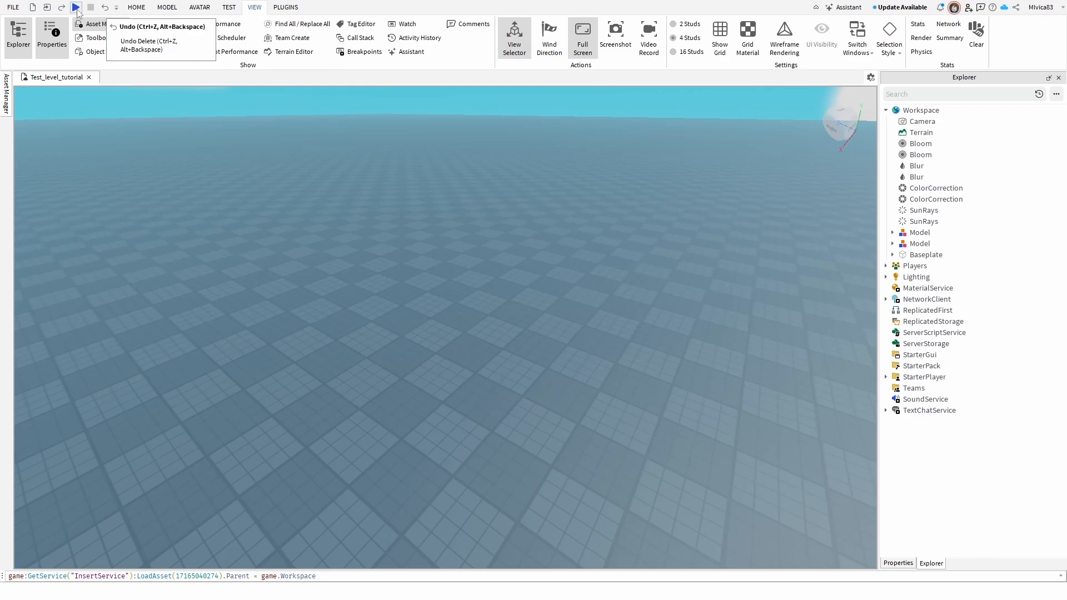
click(76, 8)
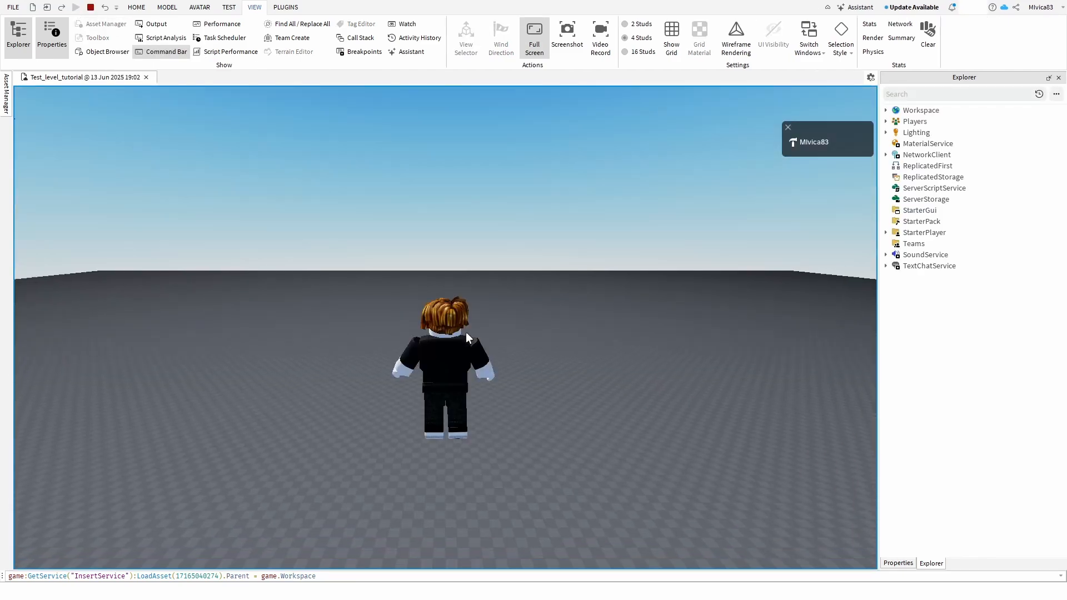
click(75, 8)
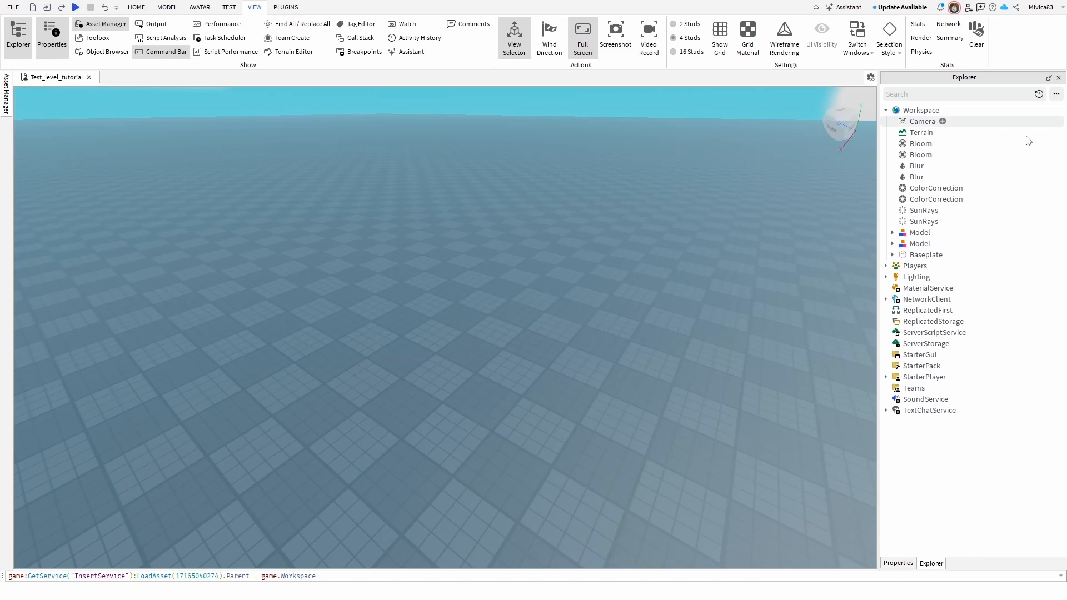
Step: Remove the duplicate Model, then run and stop a playtest showing the fedora beside the avatar
click(919, 232)
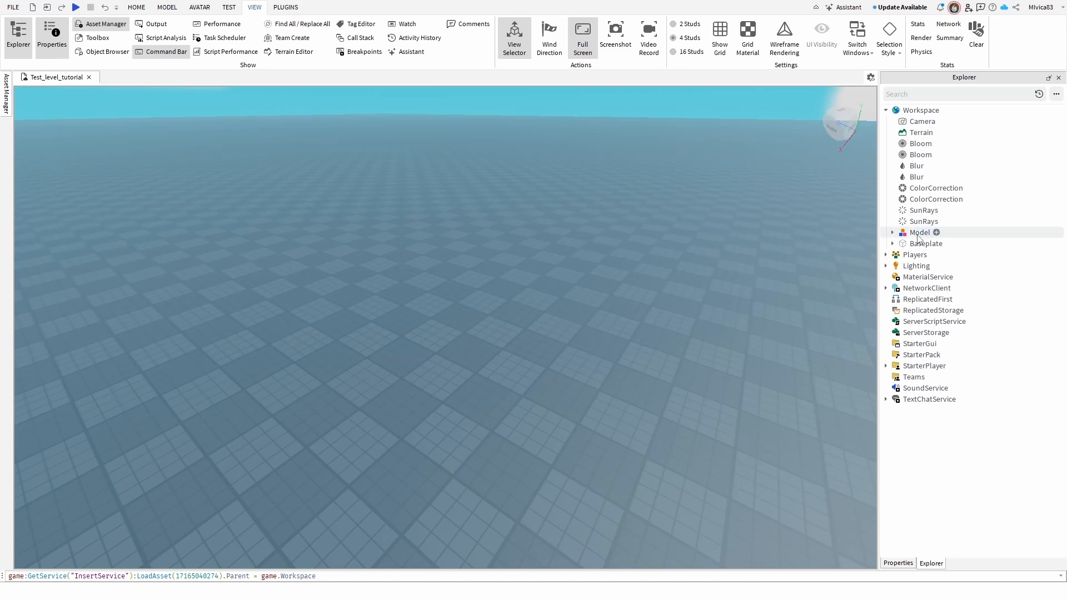
click(74, 8)
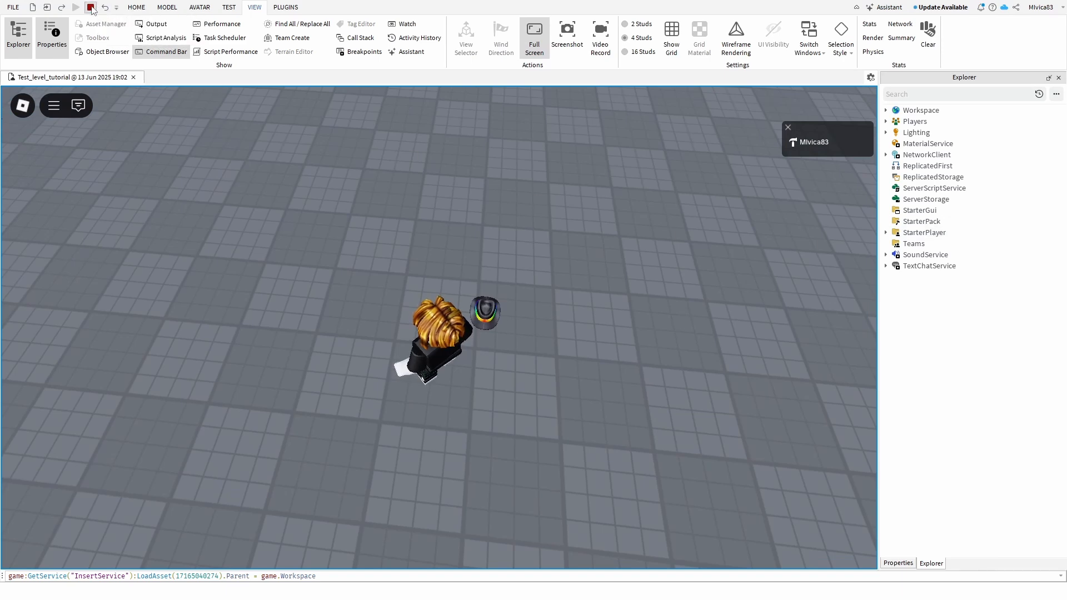
click(76, 8)
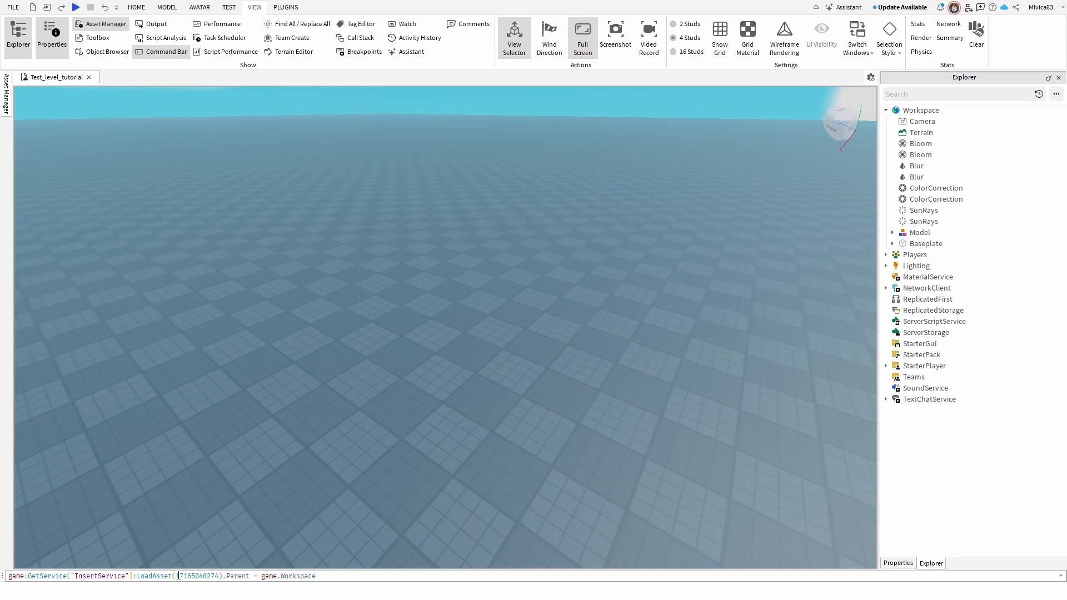
double_click(198, 576)
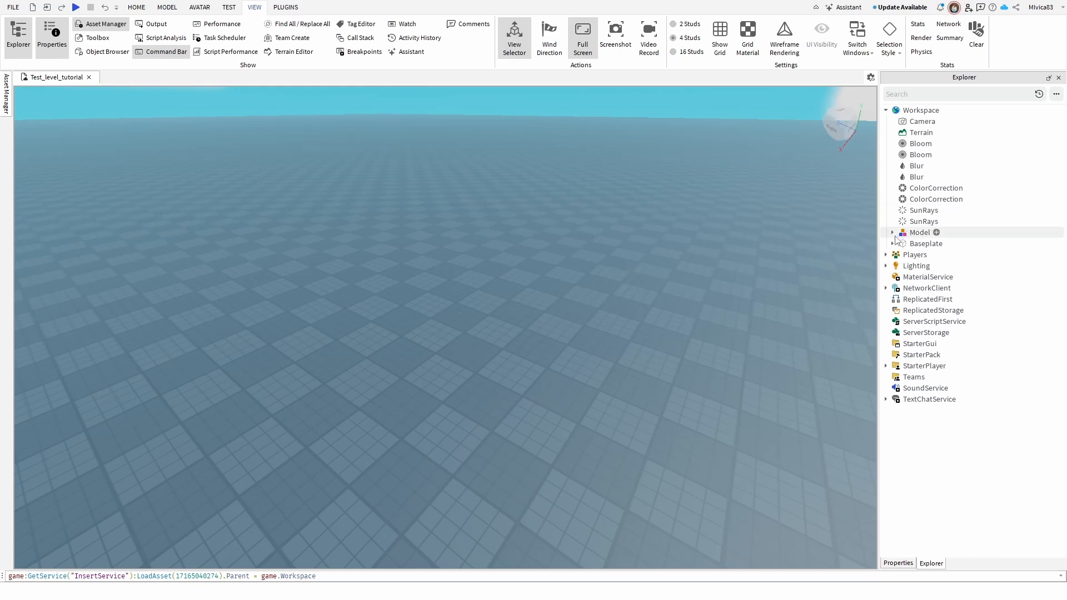
click(893, 232)
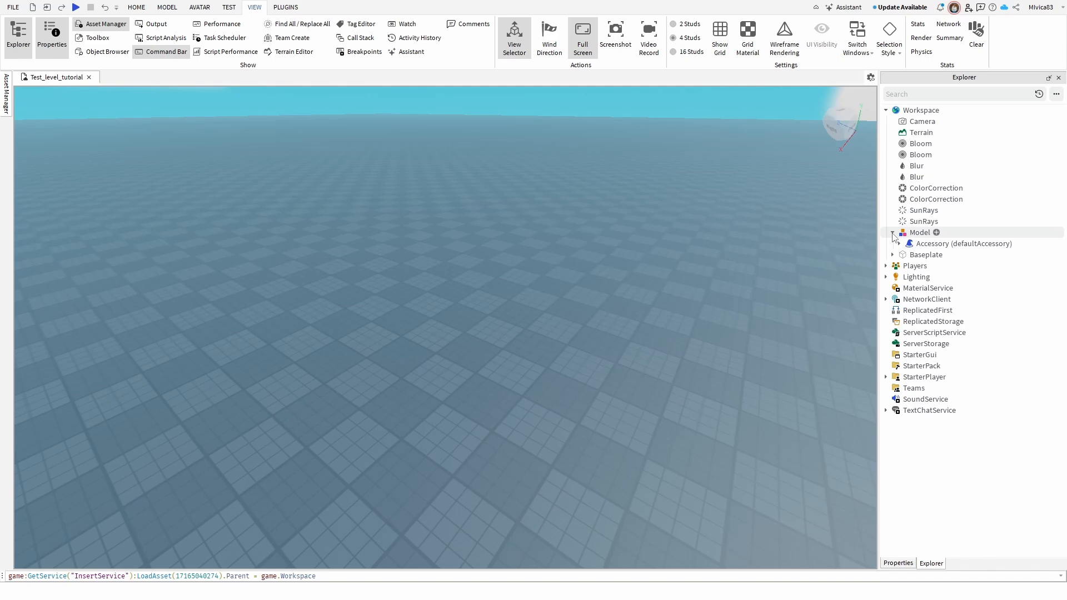
click(893, 232)
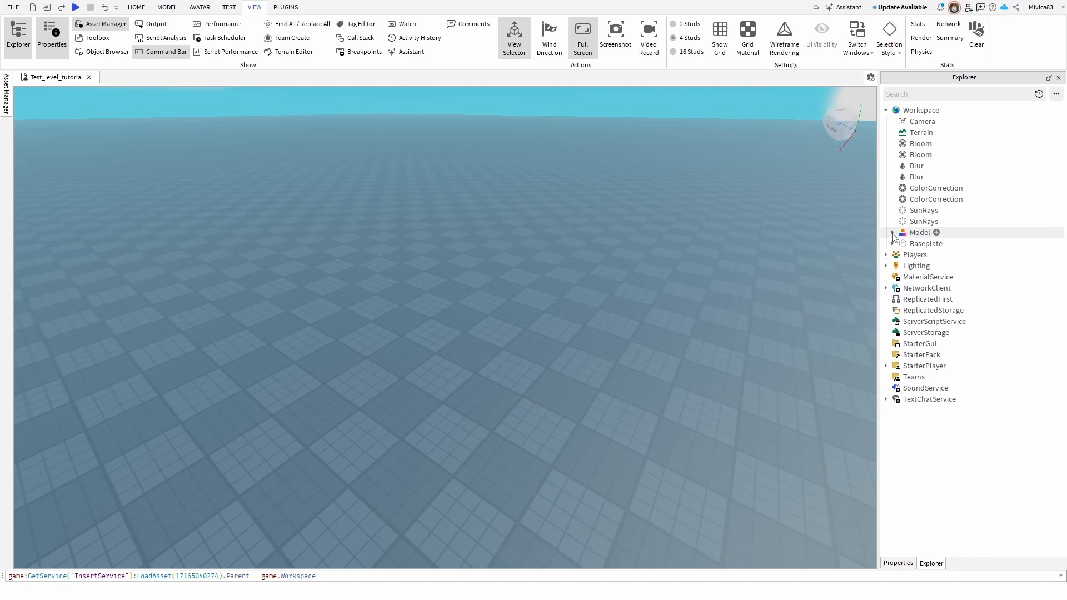